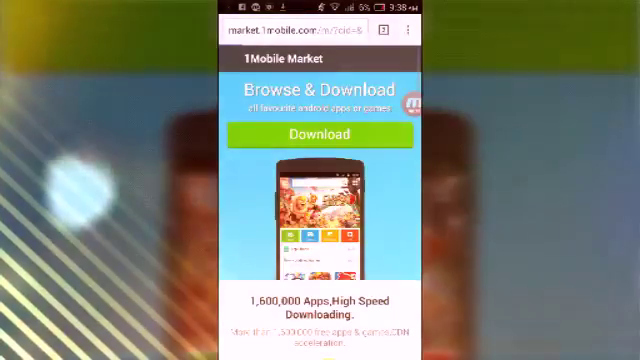
Step: Follow the 1Mobile Market page link to ZArchiver's Play Store listing
left_click(320, 133)
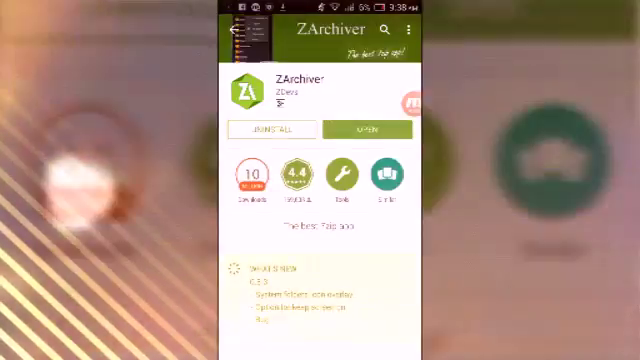
Step: Launch ZArchiver from its Play Store listing
scroll("down", 3)
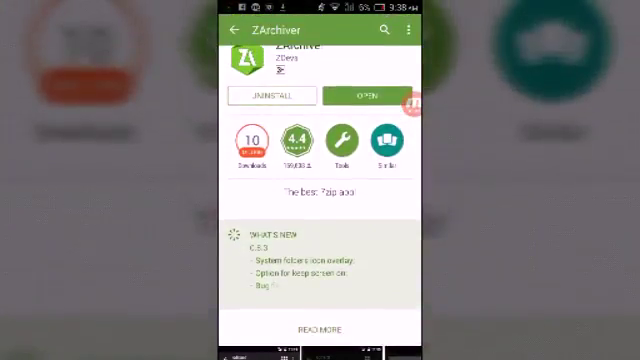
left_click(377, 96)
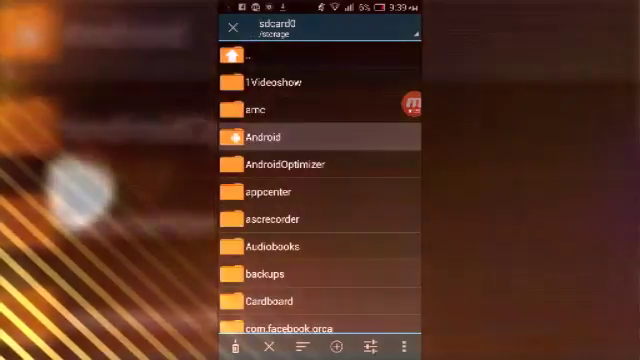
Step: Open the Terraria 1.2.4 zip in sdcard0/Download
left_click(260, 136)
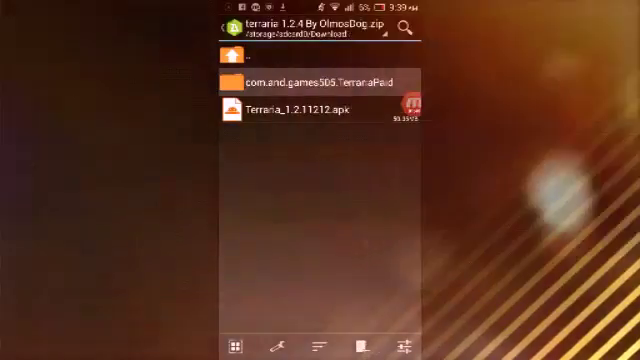
Step: Copy the com.and.games505.TerrariaPaid folder, then extract Terraria_1.2.11212.apk
left_click(310, 78)
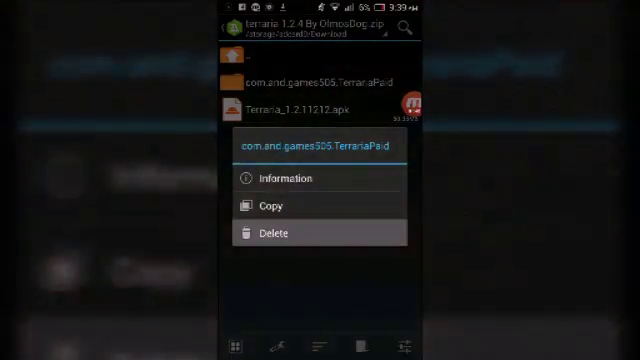
left_click(275, 232)
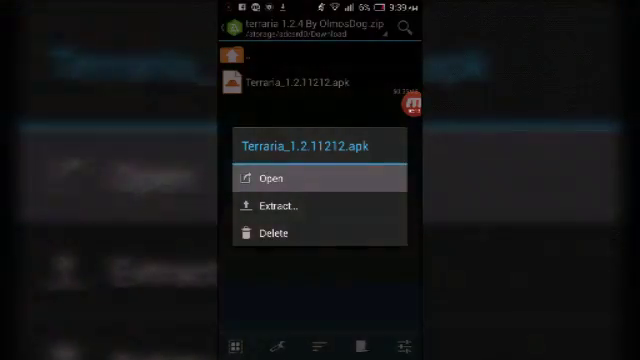
left_click(278, 205)
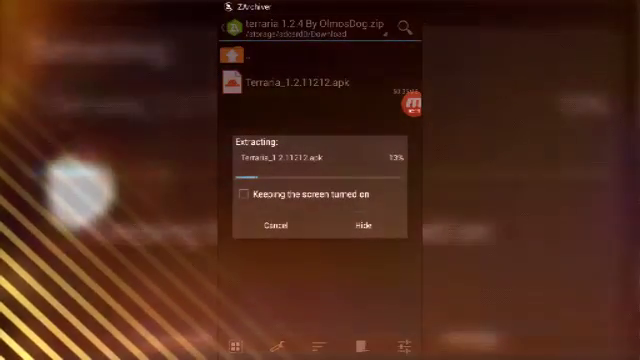